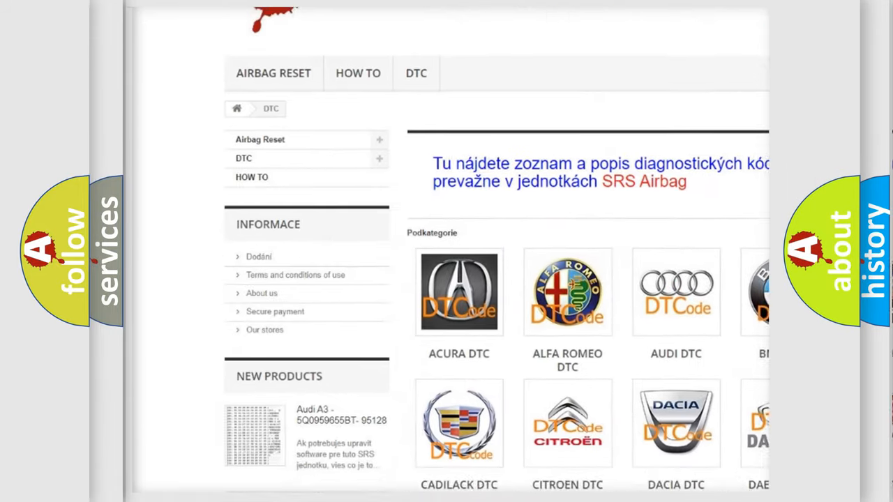
Scroll through the DTC categories and the Hyundai fault-code list, then return to the top
{"action": "scroll", "scroll_direction": "down", "scroll_amount": 3}
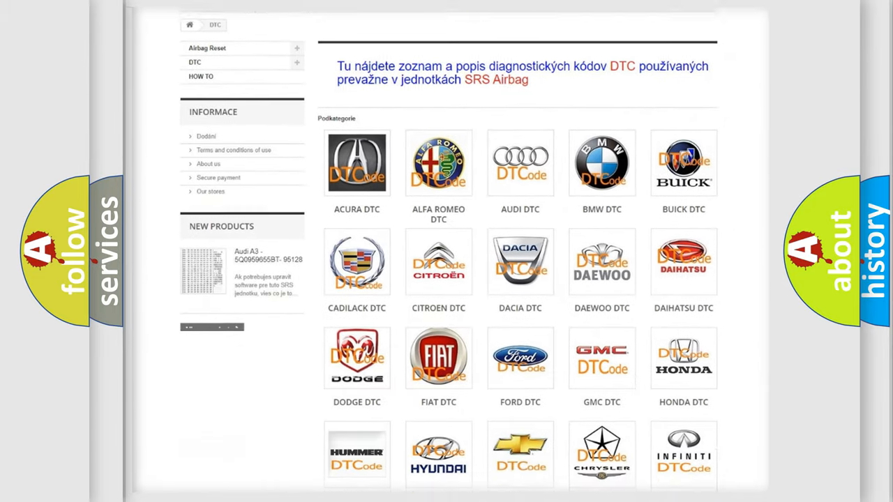
{"action": "scroll", "scroll_direction": "down", "scroll_amount": 3}
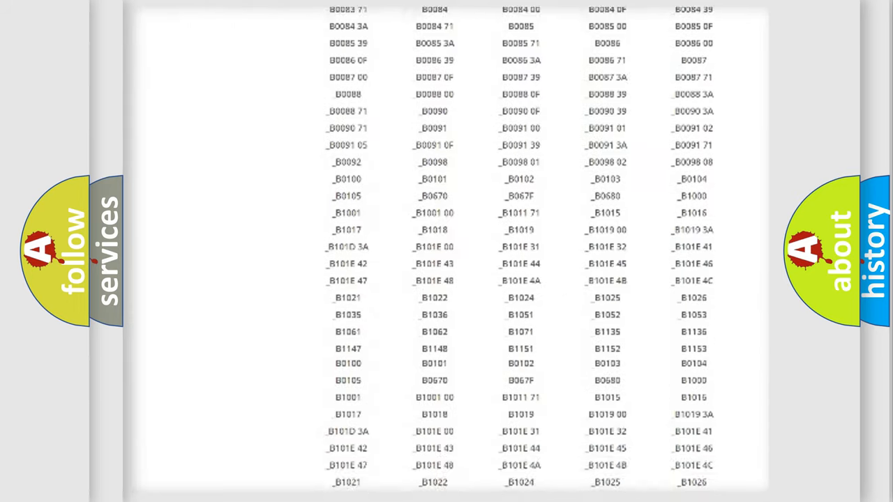
{"action": "scroll", "scroll_direction": "down", "scroll_amount": 3}
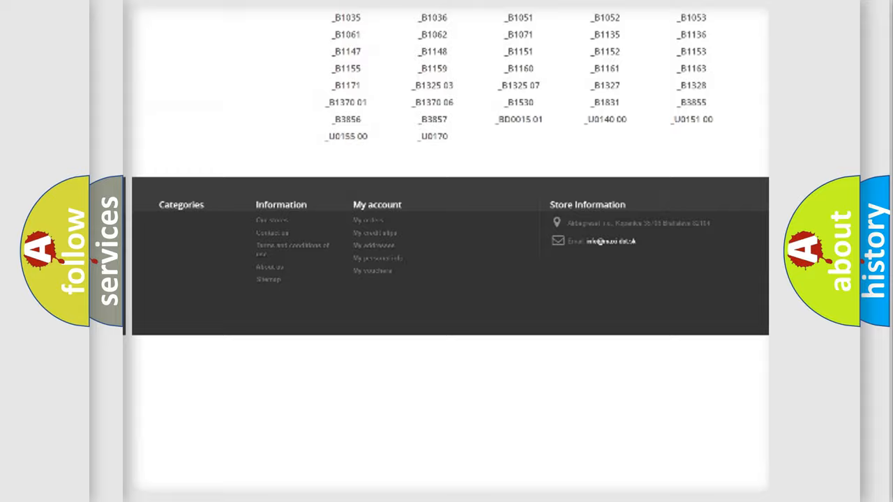
{"action": "scroll", "scroll_direction": "up", "scroll_amount": 3}
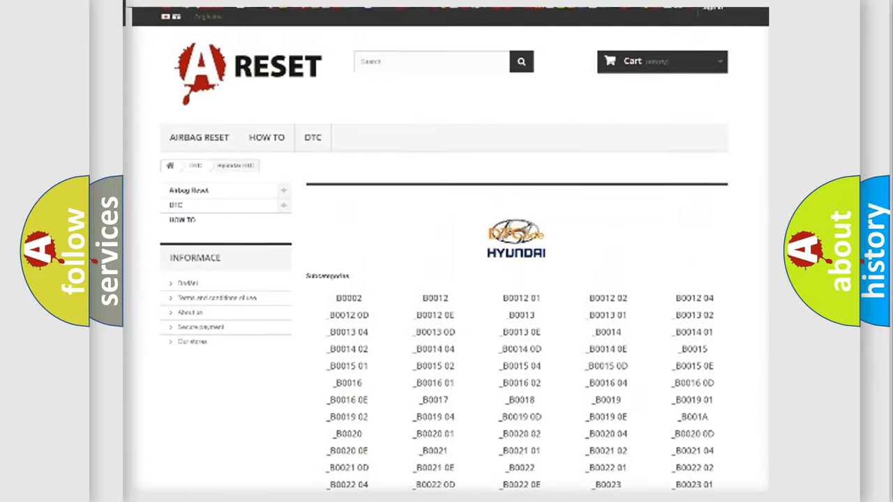
{"action": "scroll", "scroll_direction": "up", "scroll_amount": 3}
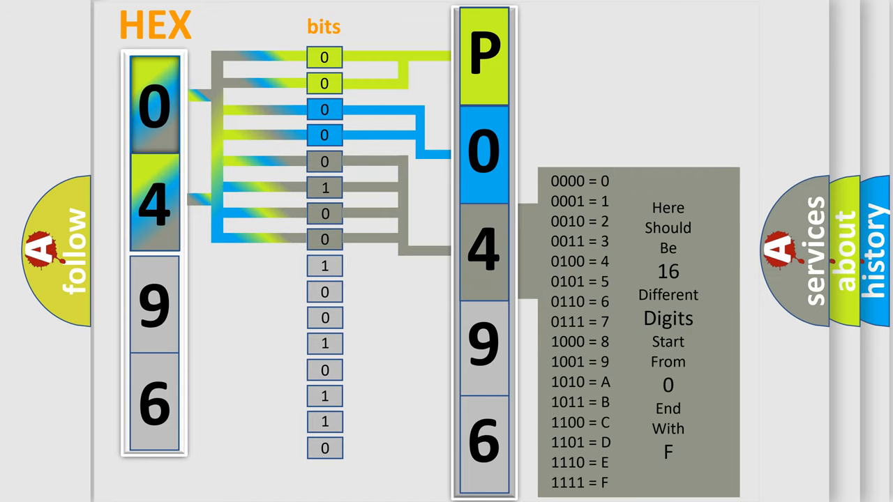
Advance the animation so bits 10010110 link to digits 9 and 6, hiding the lookup table
{"action": "left_click", "coordinate": [642, 328]}
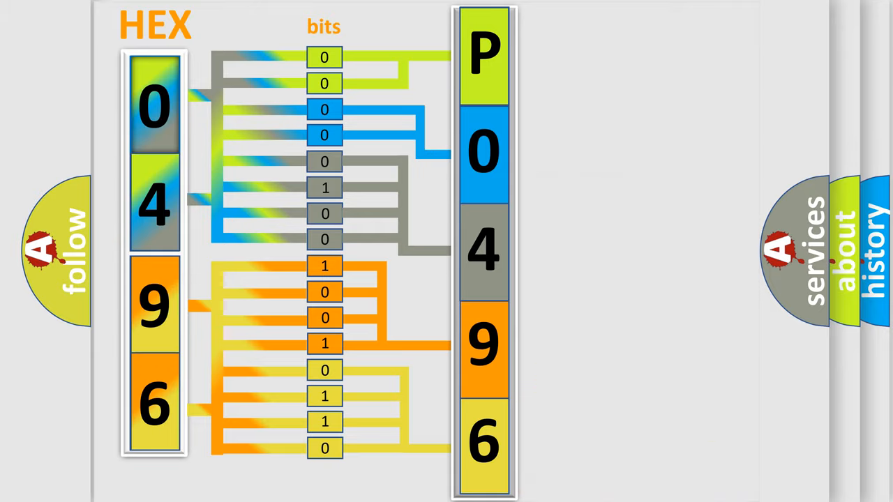